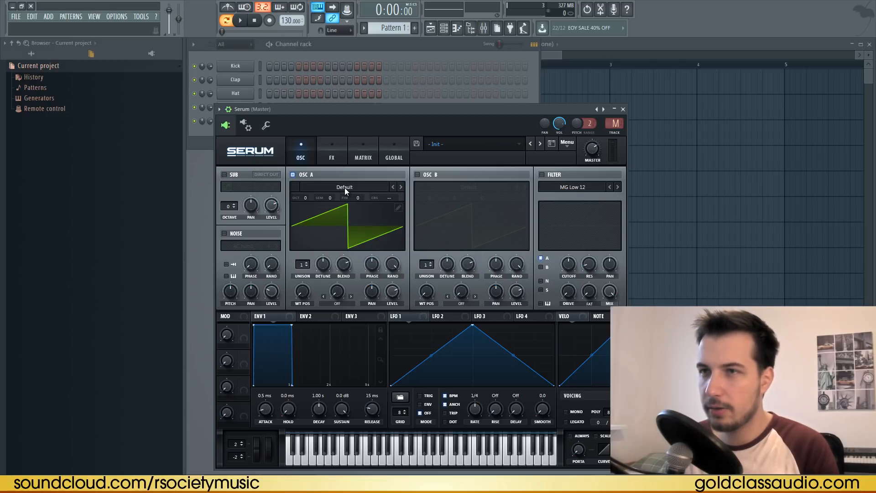
Step: Load the Analog > Analog_BD_Sin wavetable into Serum's oscillator A
left_click(345, 187)
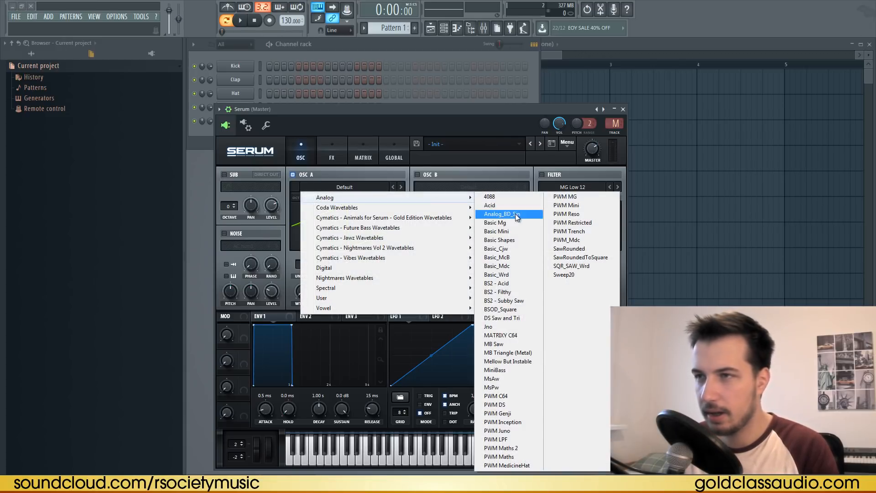
left_click(500, 214)
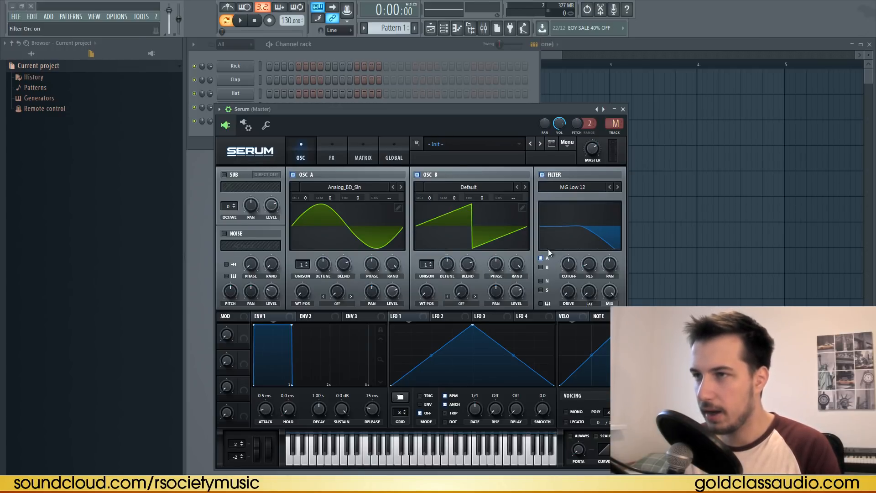
mouse_move(541, 267)
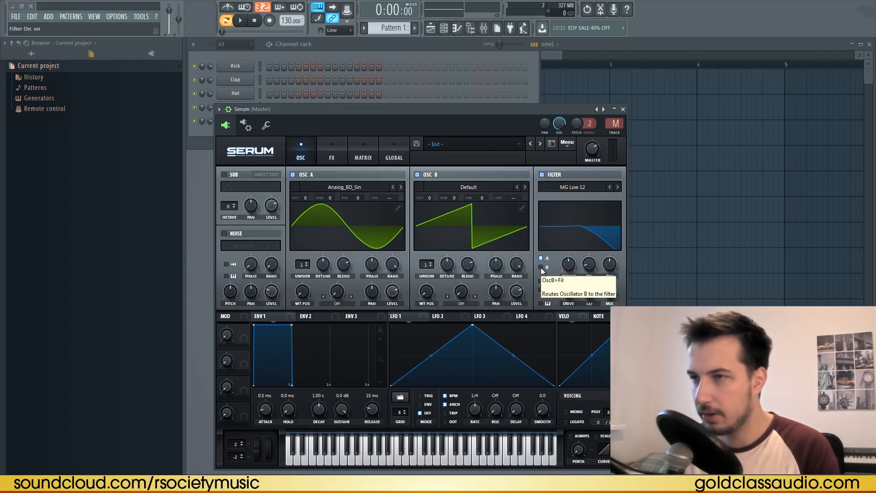
mouse_move(540, 258)
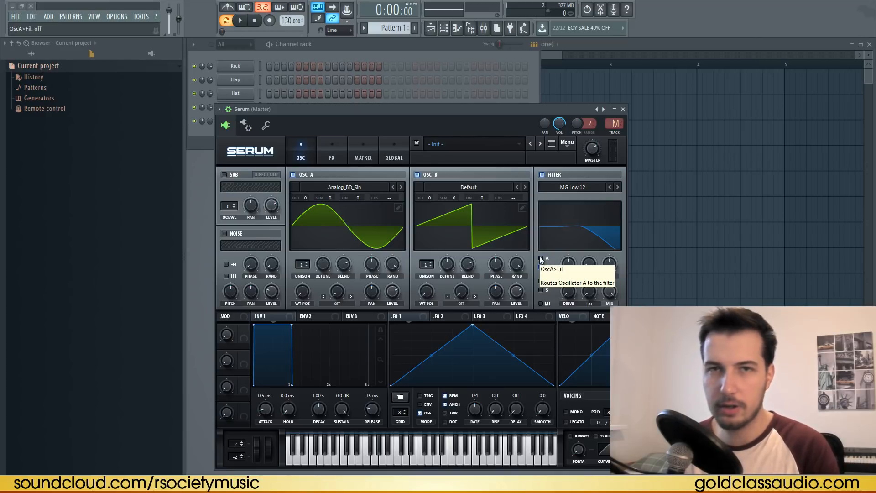
mouse_move(499, 211)
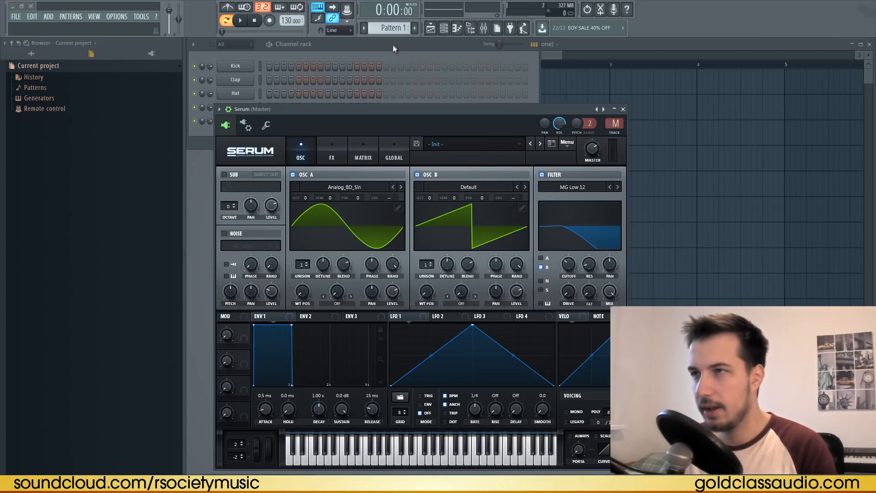
Step: Tune oscillator A's coarse pitch down to -0.32 and play the pattern briefly
right_click(235, 121)
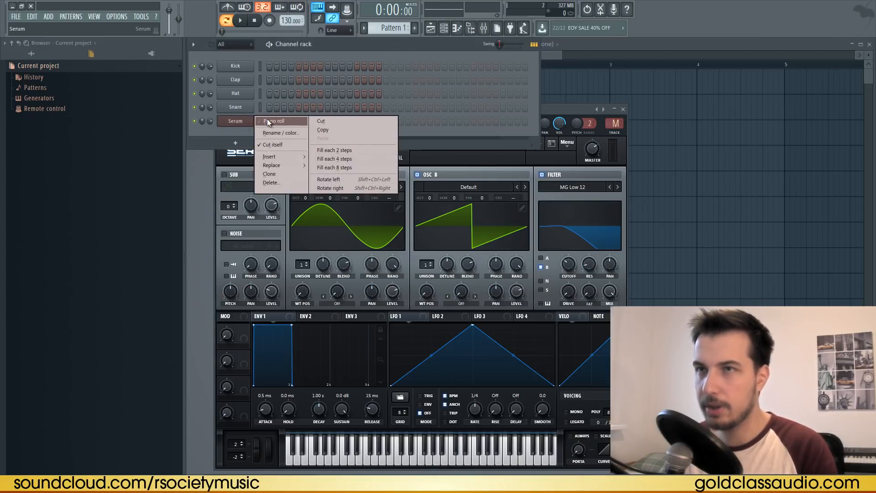
left_click(274, 122)
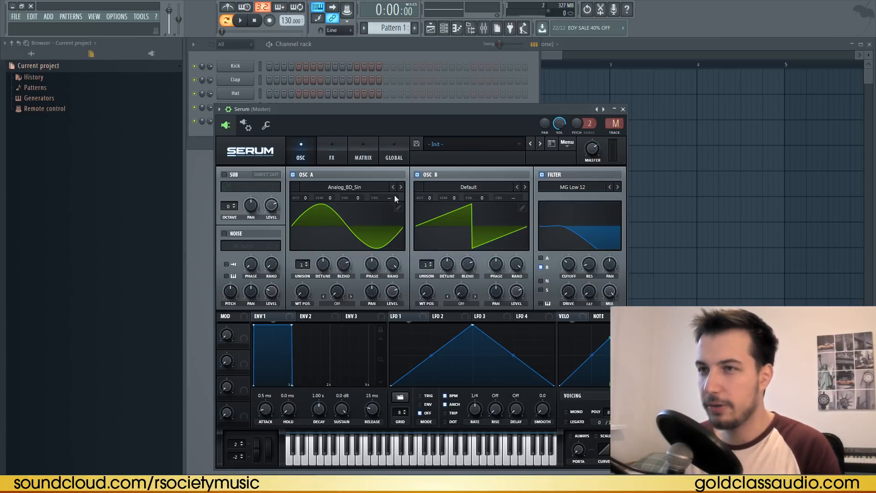
mouse_move(388, 197)
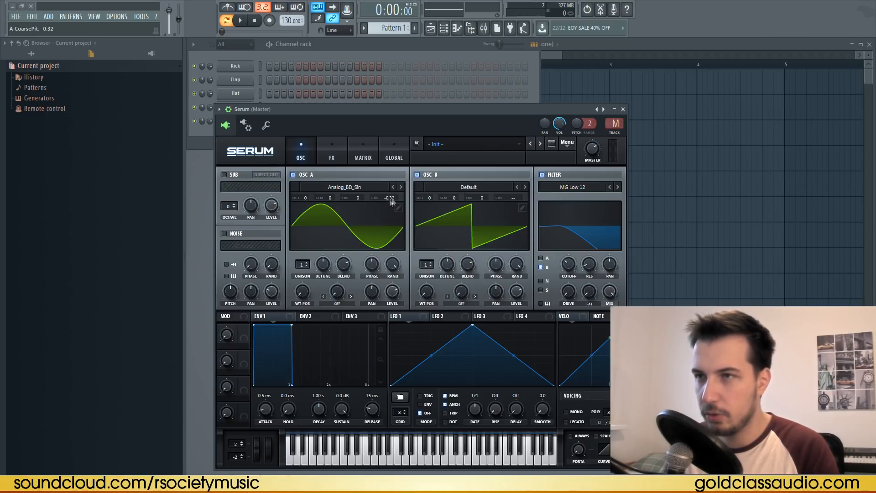
mouse_move(380, 219)
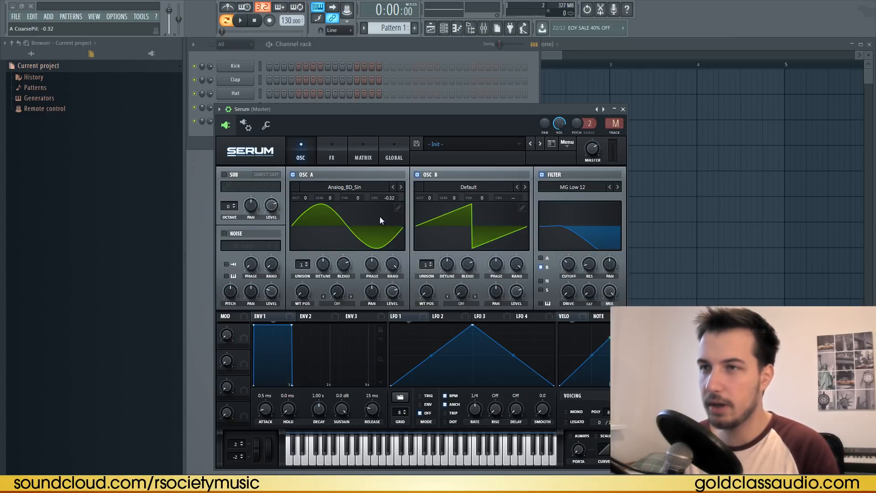
mouse_move(384, 219)
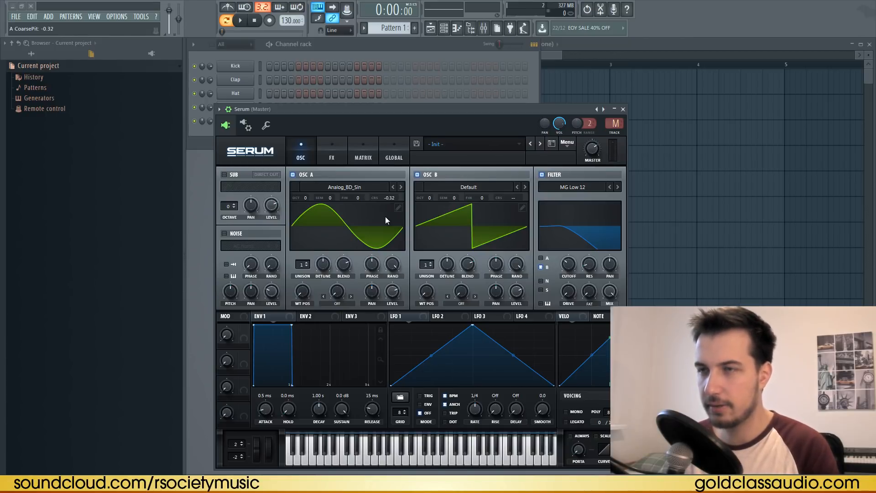
left_click(239, 20)
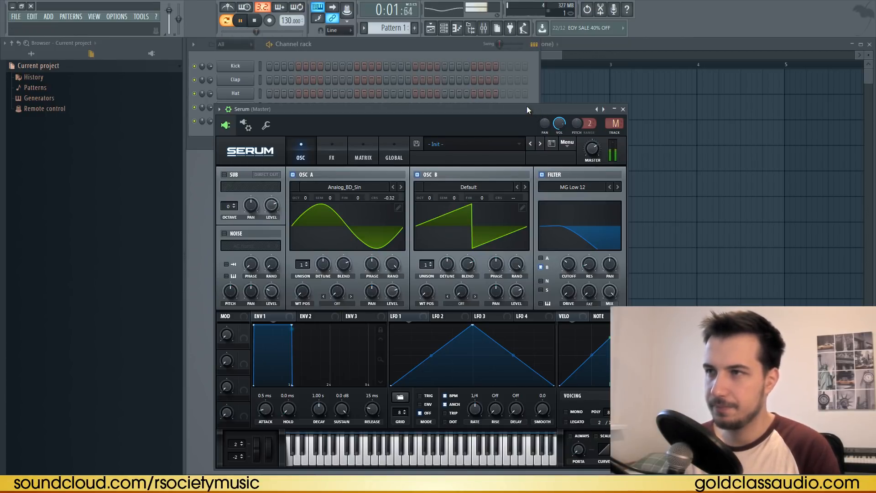
left_click(255, 21)
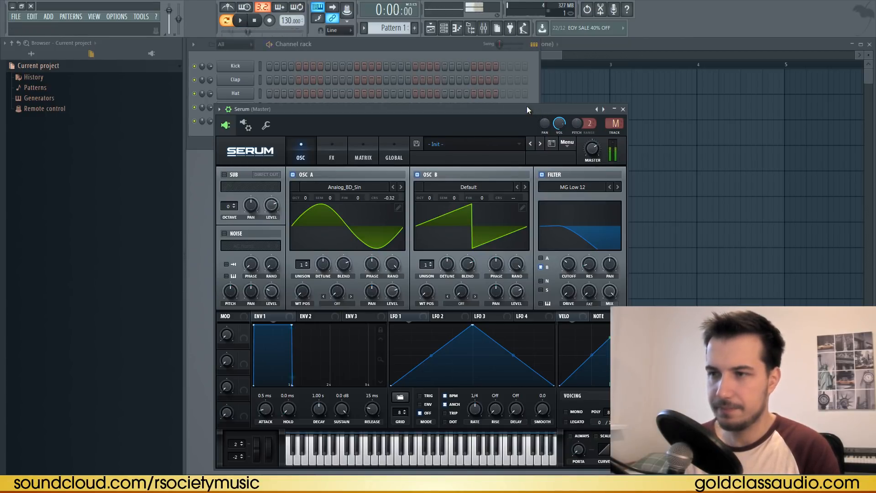
Step: Enable Tube distortion at 87% drive and an EQ, auditioning the bass
left_click(332, 151)
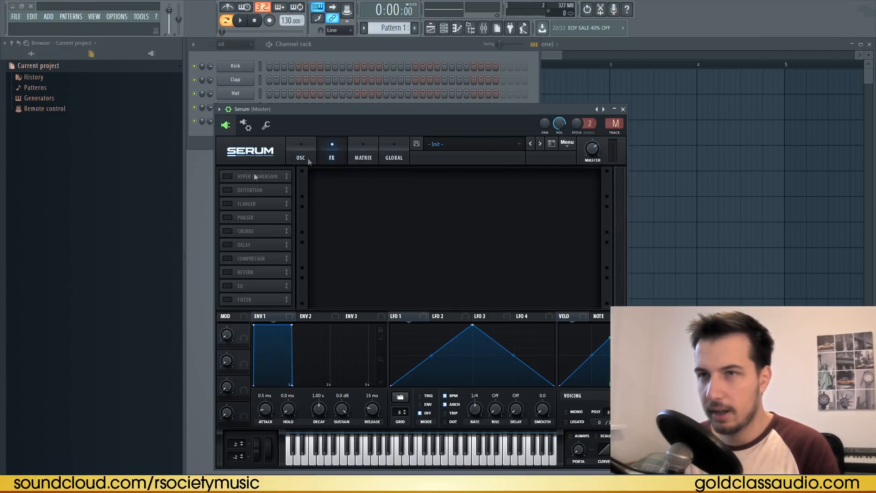
left_click(227, 190)
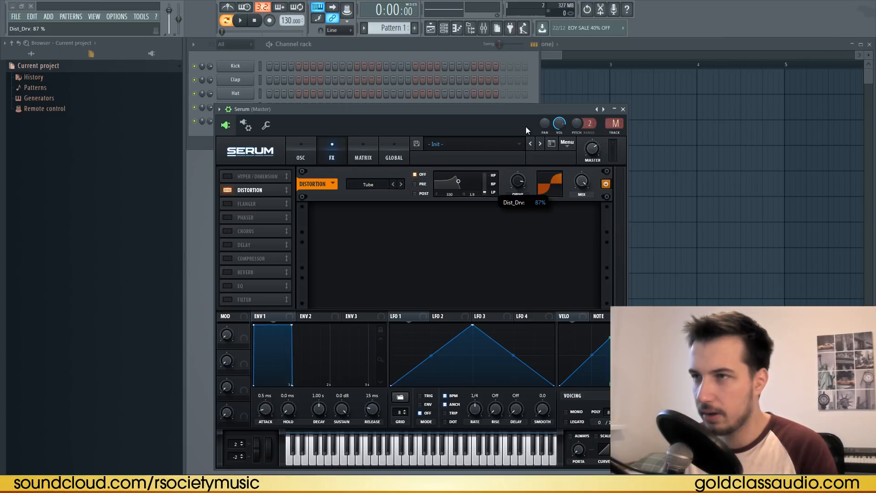
mouse_move(228, 290)
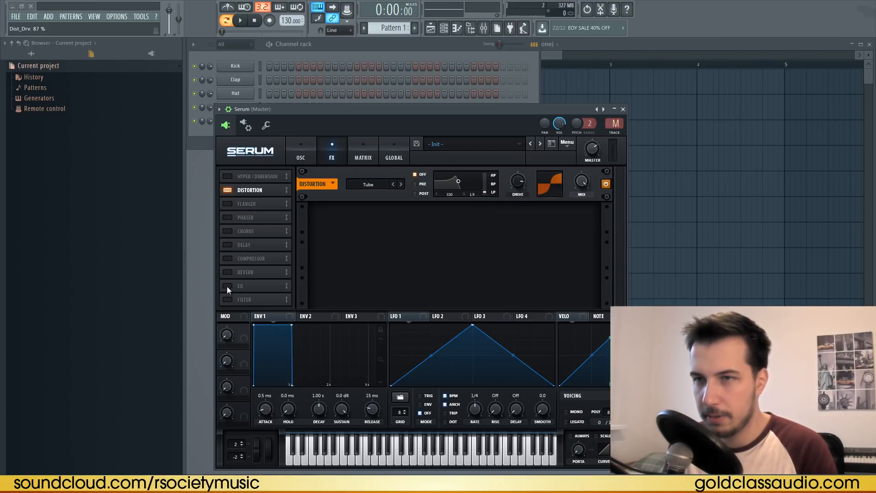
left_click(229, 285)
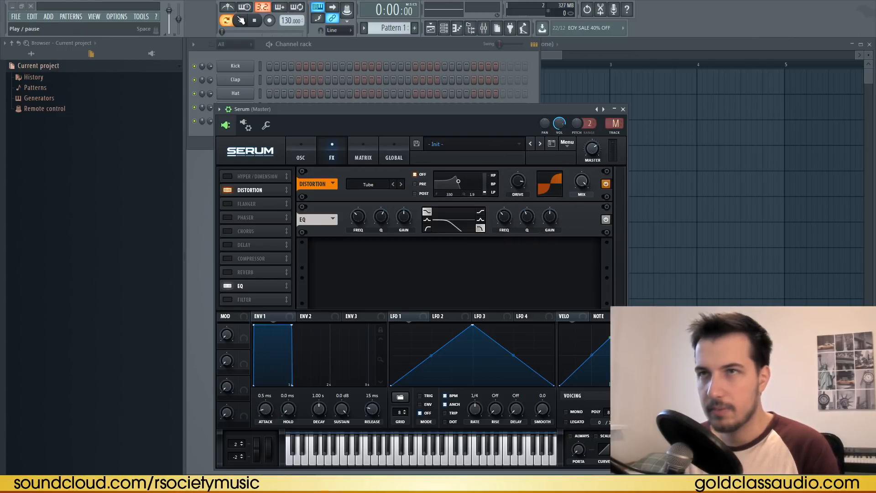
left_click(240, 20)
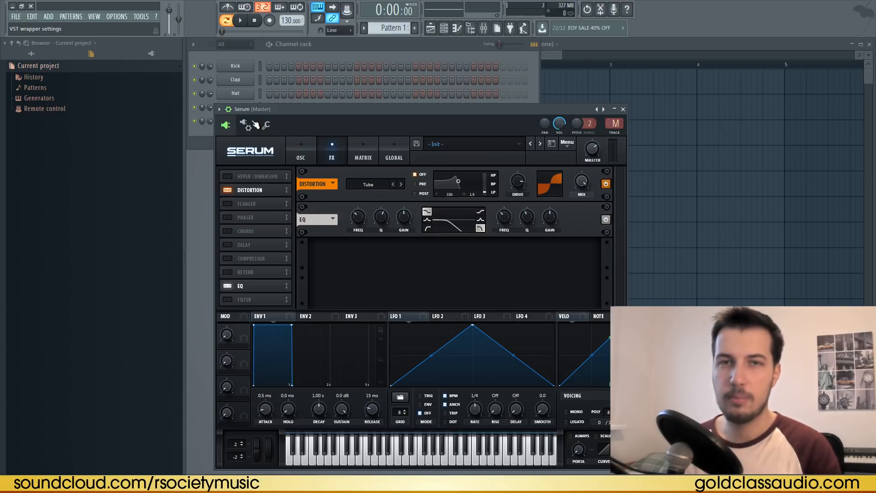
mouse_move(309, 125)
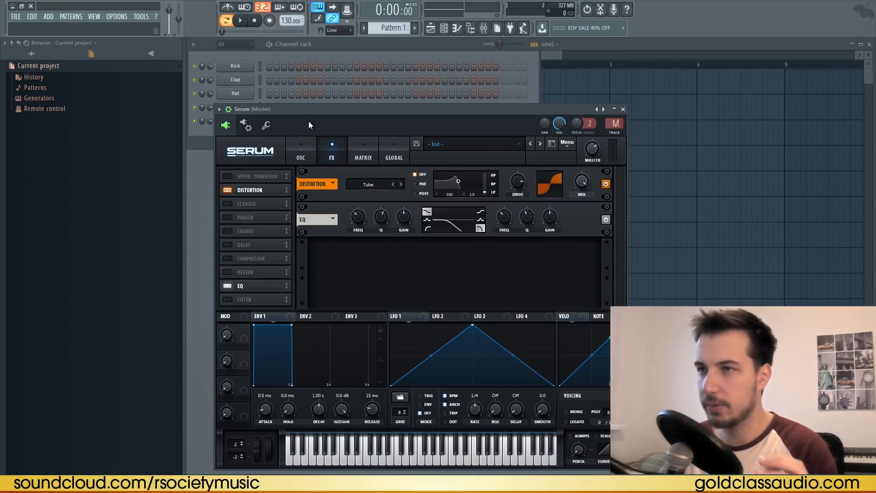
mouse_move(240, 21)
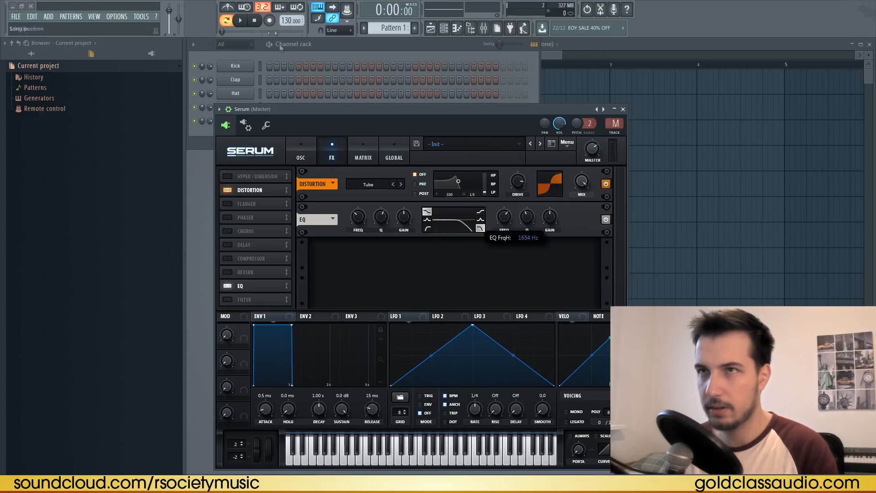
left_click(240, 21)
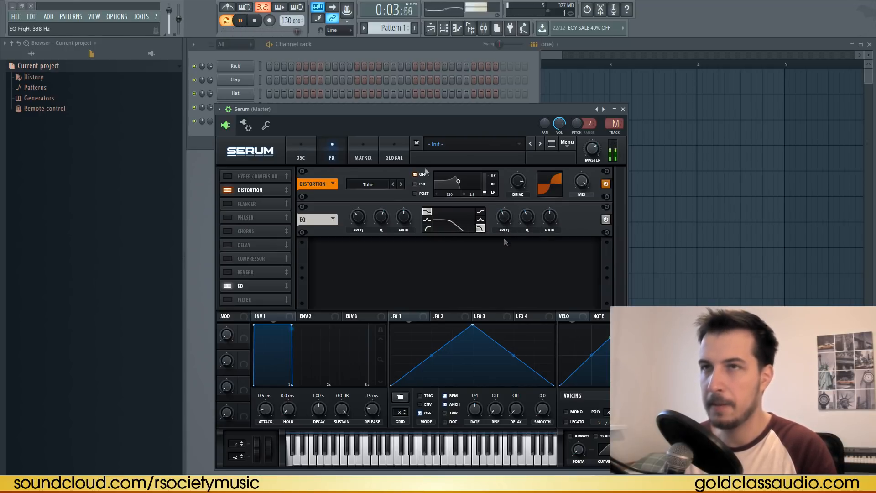
left_click(254, 20)
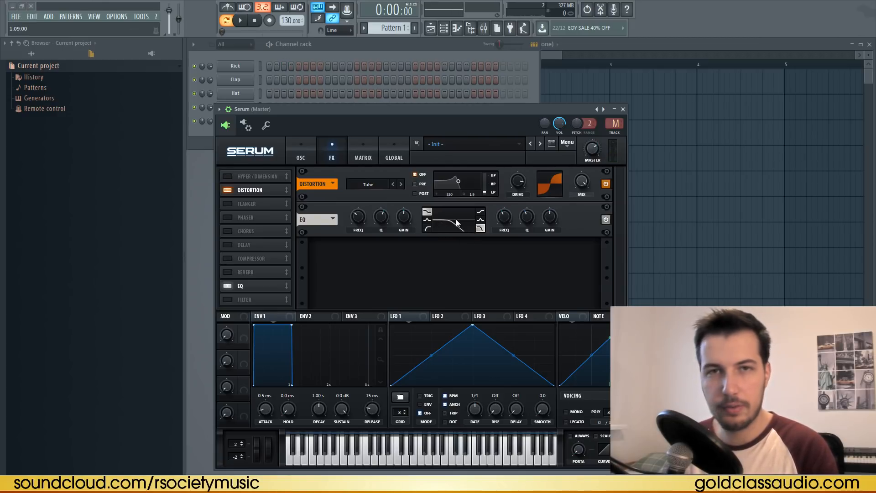
mouse_move(410, 127)
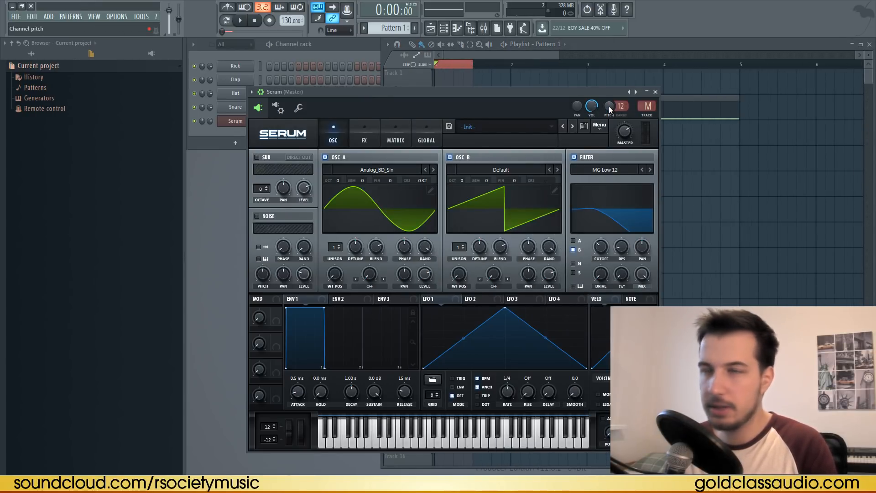
Step: Create a Channel pitch automation clip and copy its first point's value
right_click(607, 106)
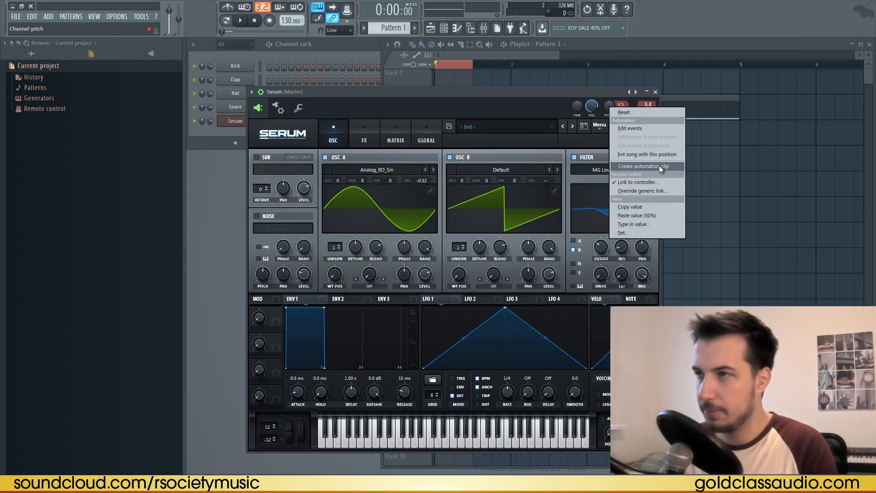
left_click(642, 166)
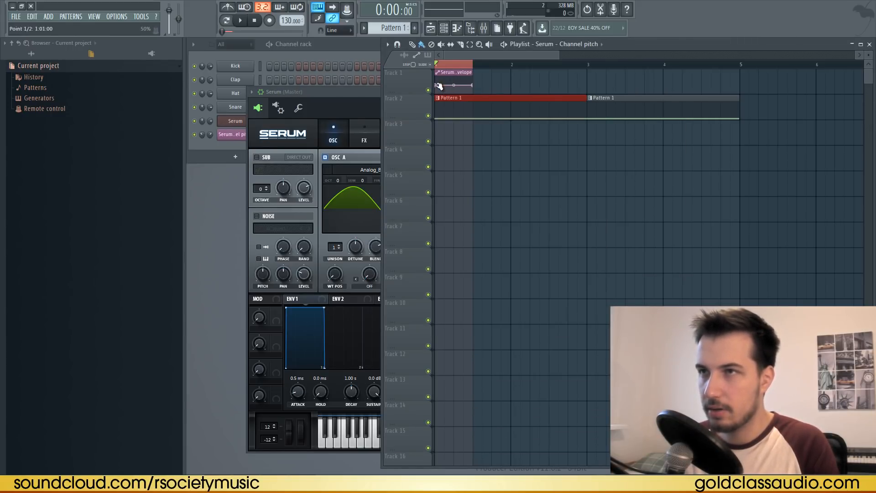
right_click(438, 85)
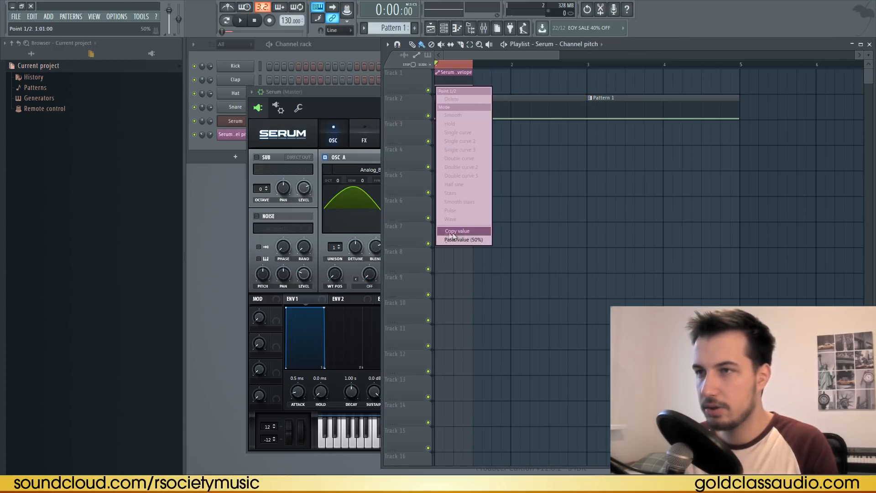
left_click(456, 231)
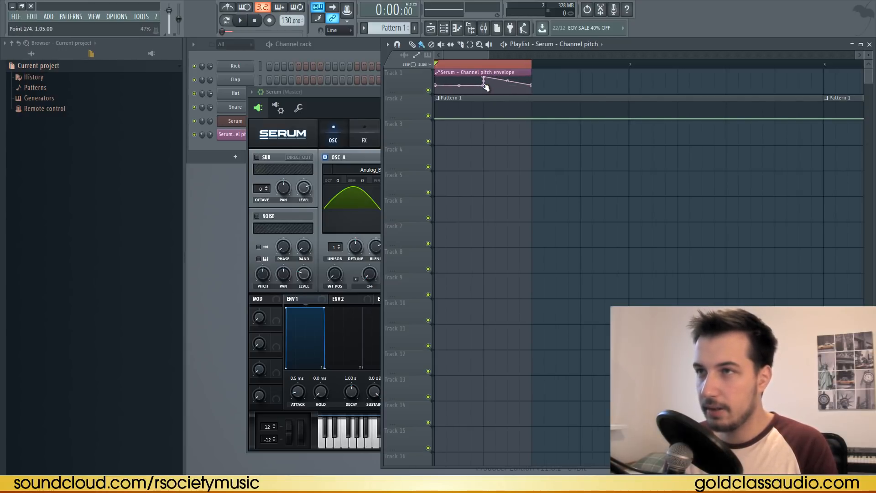
Step: Curve the second automation point's segment into a pitch drop
right_click(483, 84)
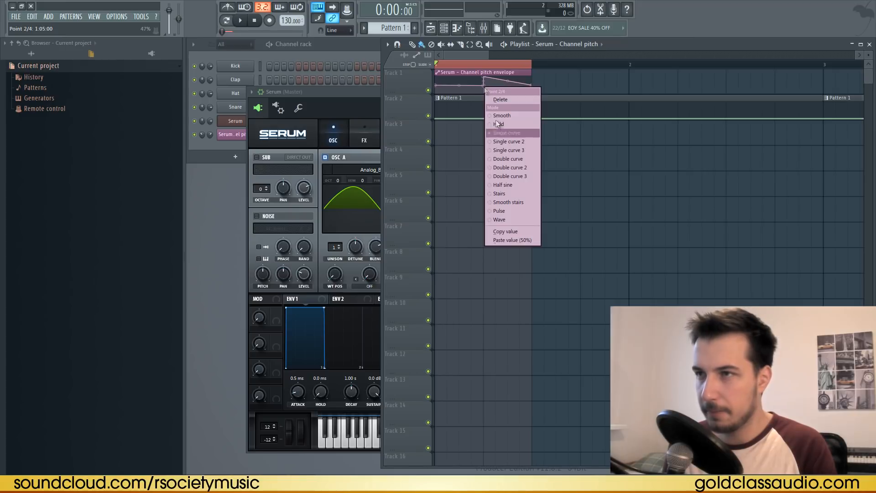
left_click(507, 132)
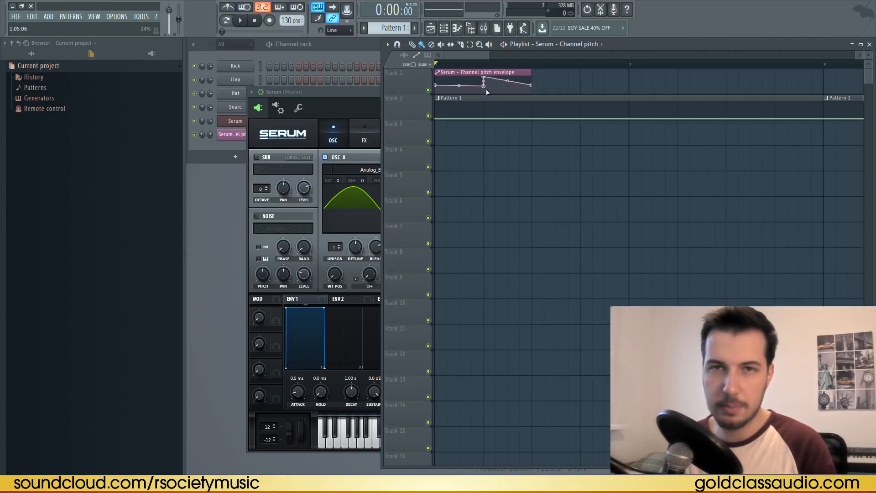
right_click(483, 82)
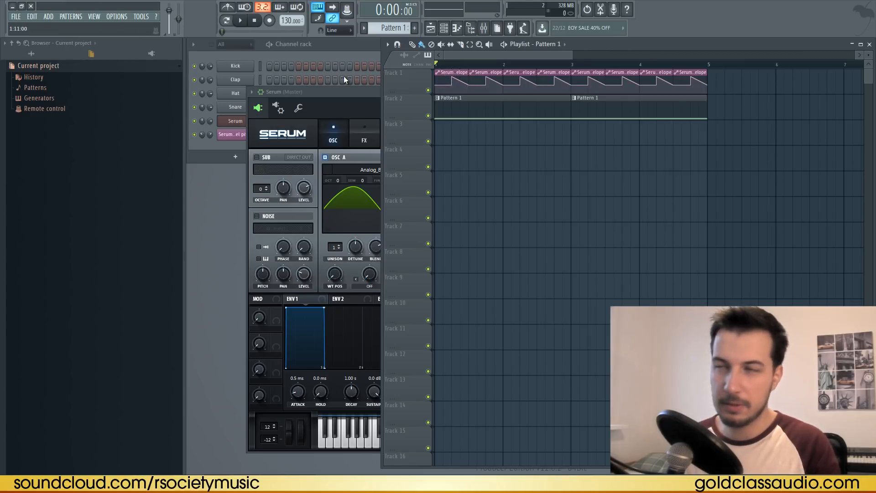
Step: Play the automated bass while checking Serum's FX and OSC pages, then open Mood.flp
left_click(239, 20)
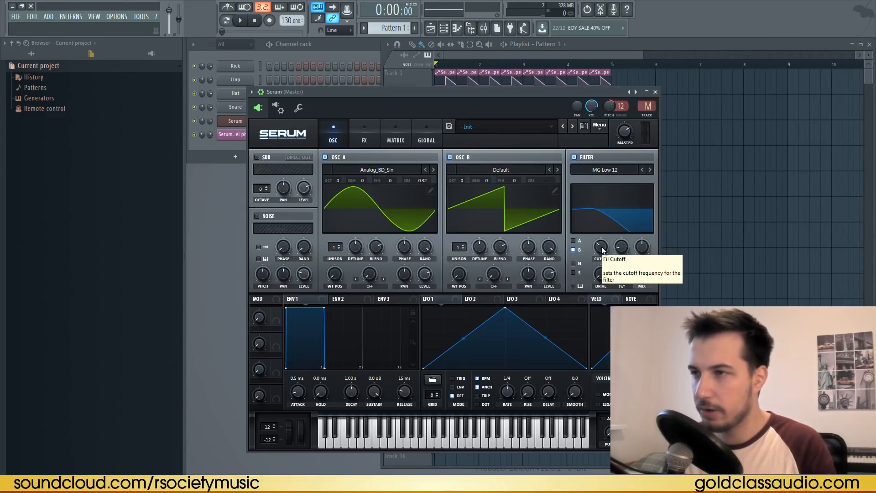
left_click(240, 20)
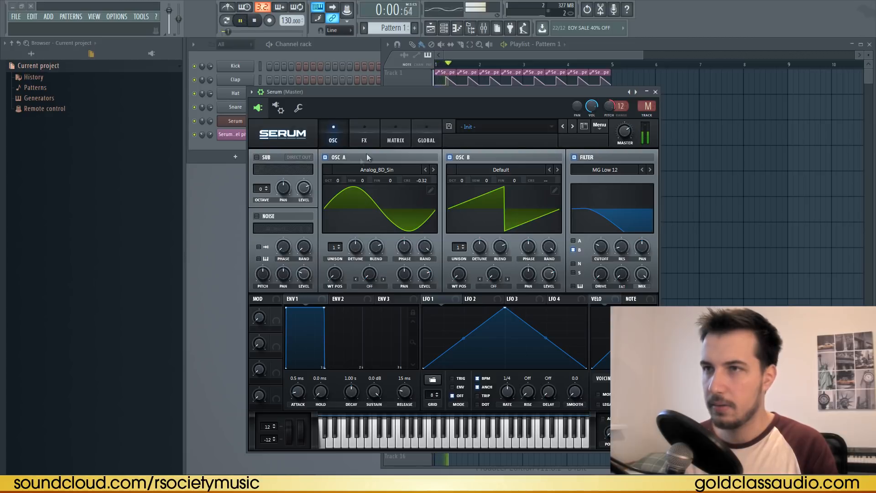
left_click(364, 134)
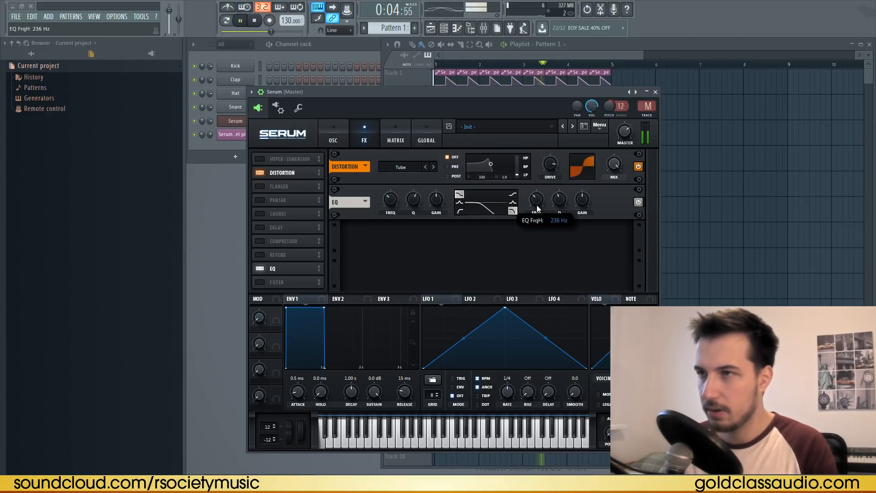
left_click(256, 21)
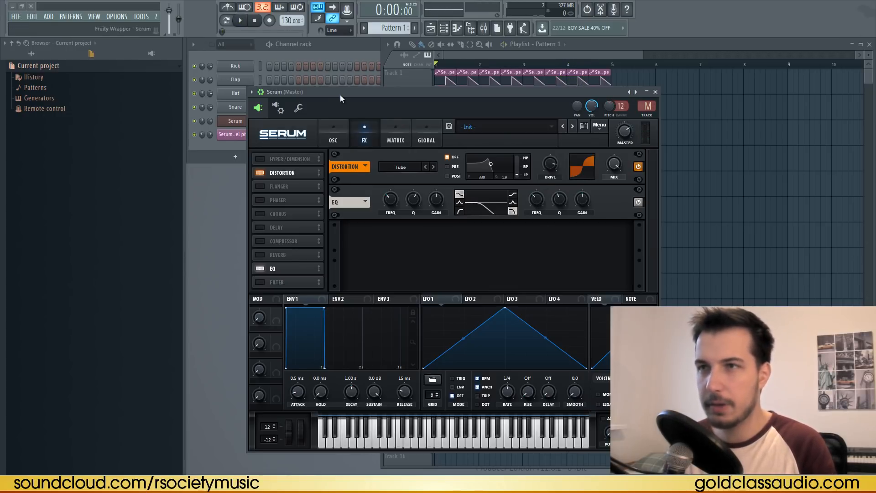
left_click(332, 135)
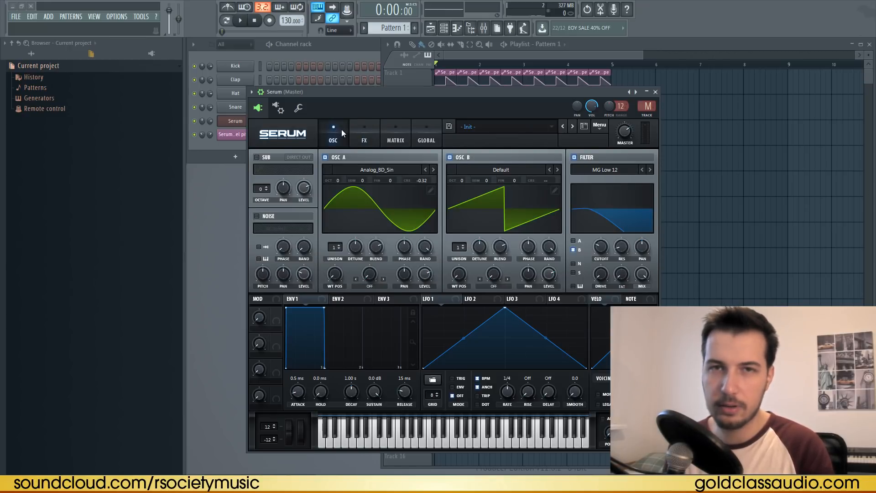
left_click(655, 91)
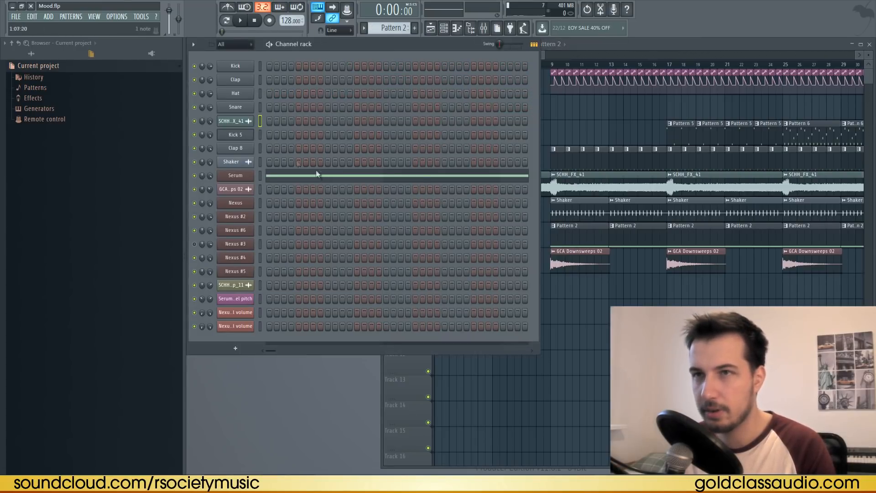
Step: Look at Soundgoodizer on the mixer insert, then play the Mood song and jump back
left_click(240, 20)
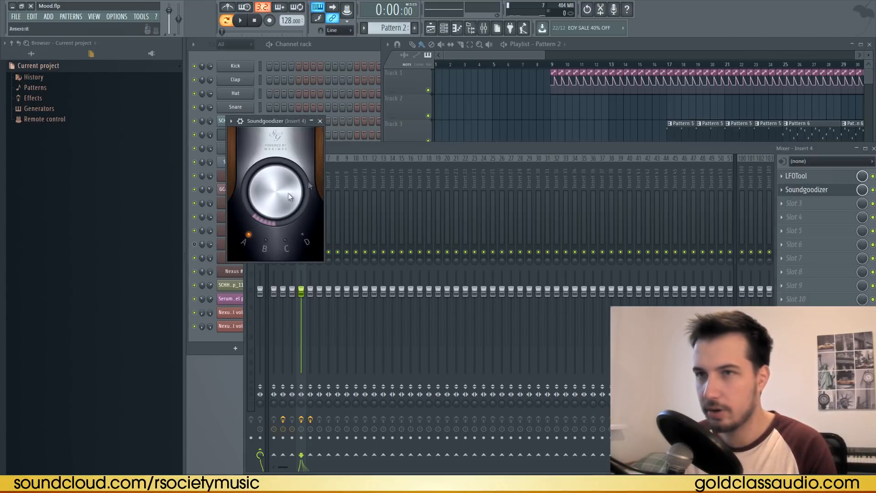
left_click(319, 120)
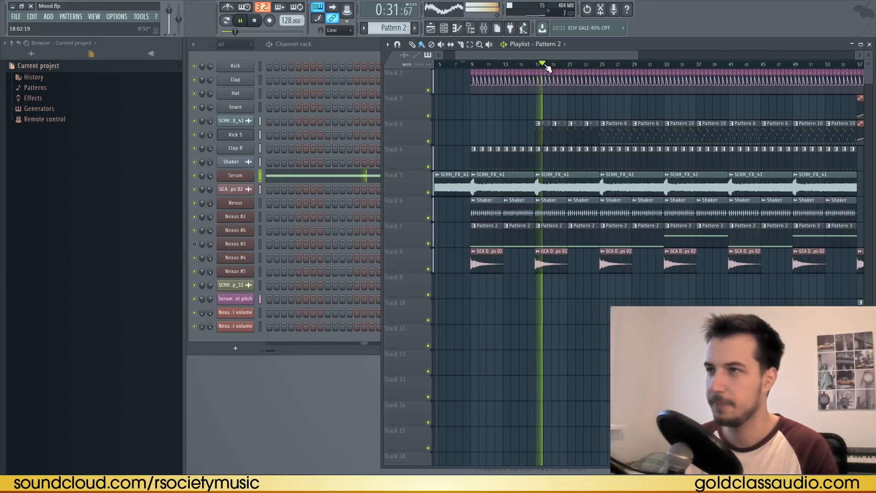
left_click(254, 21)
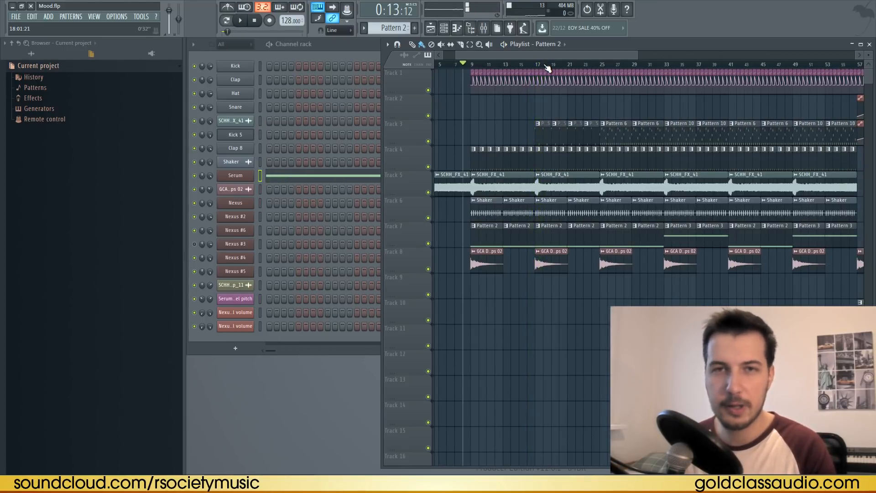